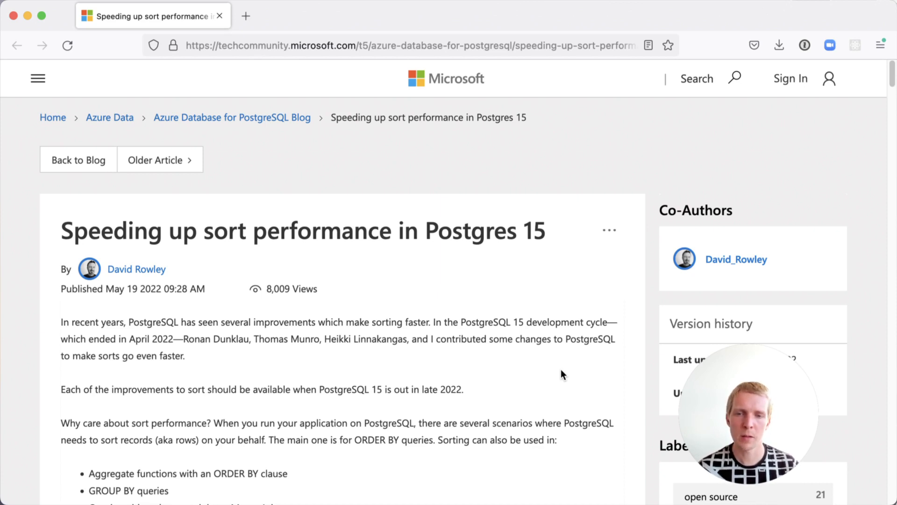
pyautogui.moveTo(342, 346)
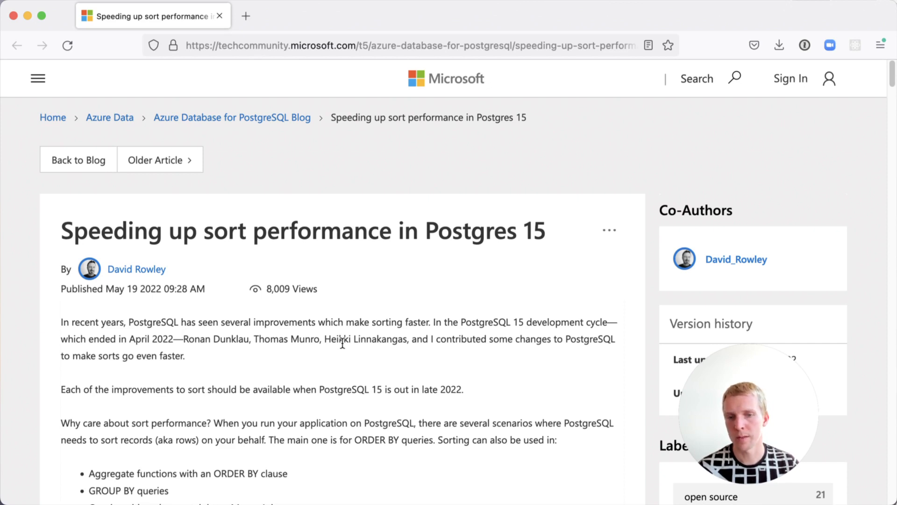
# - Scroll past the intro to the sort use-case bullets and the Change 1–4 links
pyautogui.scroll(-3)
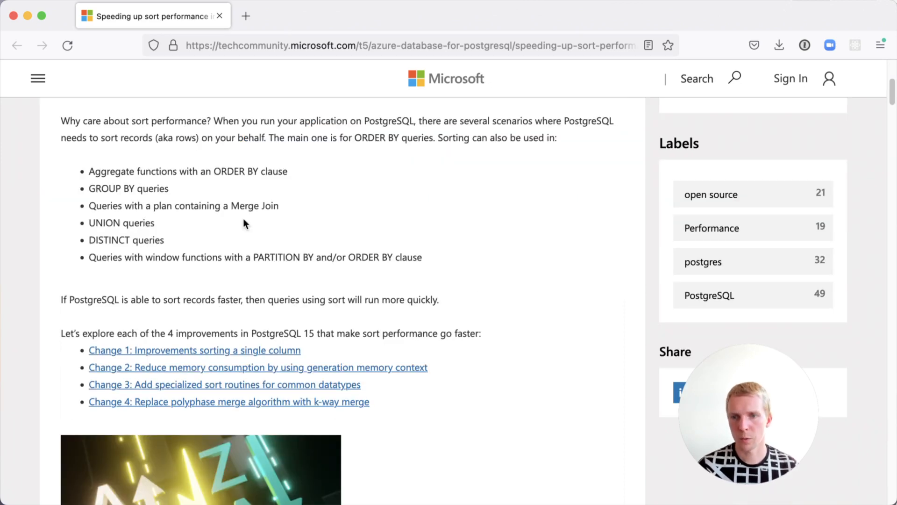
pyautogui.moveTo(329, 171)
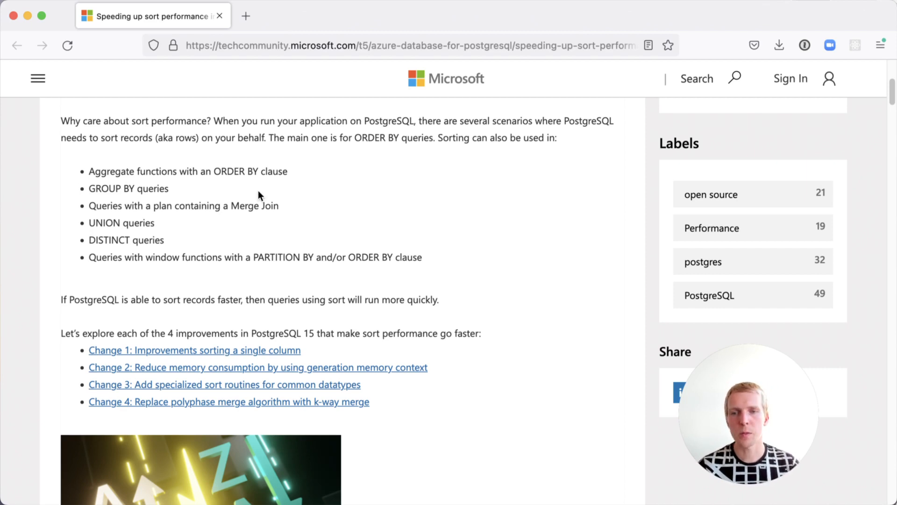
pyautogui.moveTo(118, 187)
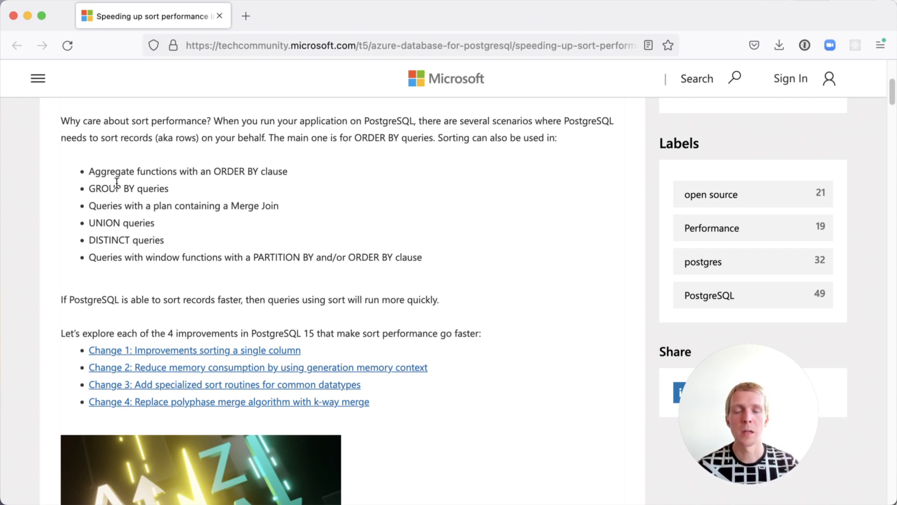
pyautogui.moveTo(184, 229)
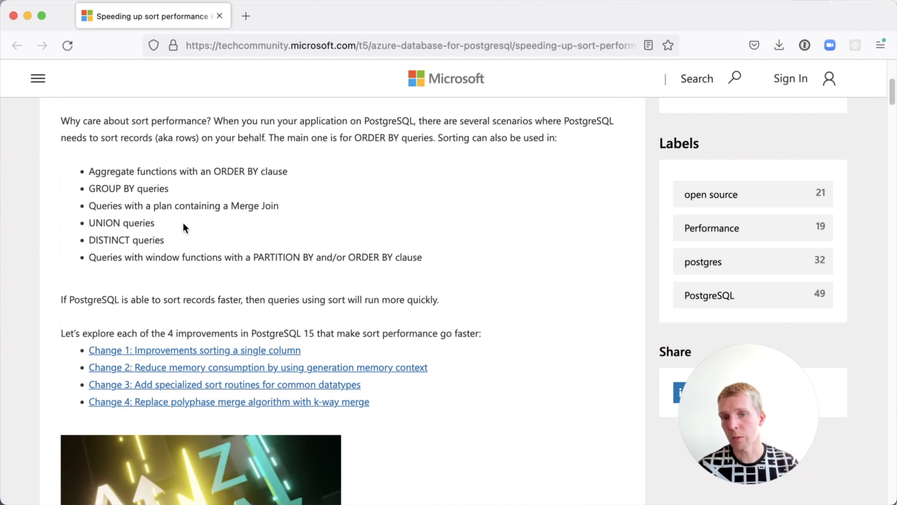
pyautogui.moveTo(359, 270)
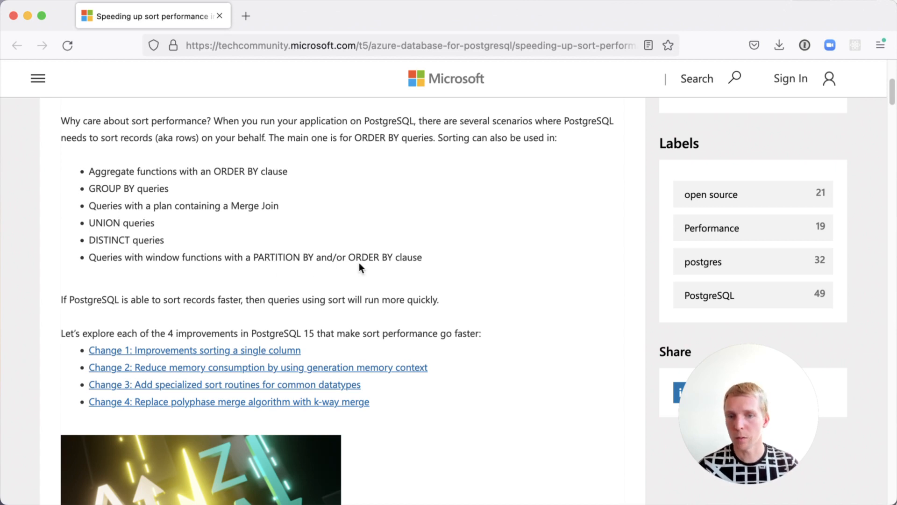
pyautogui.moveTo(329, 282)
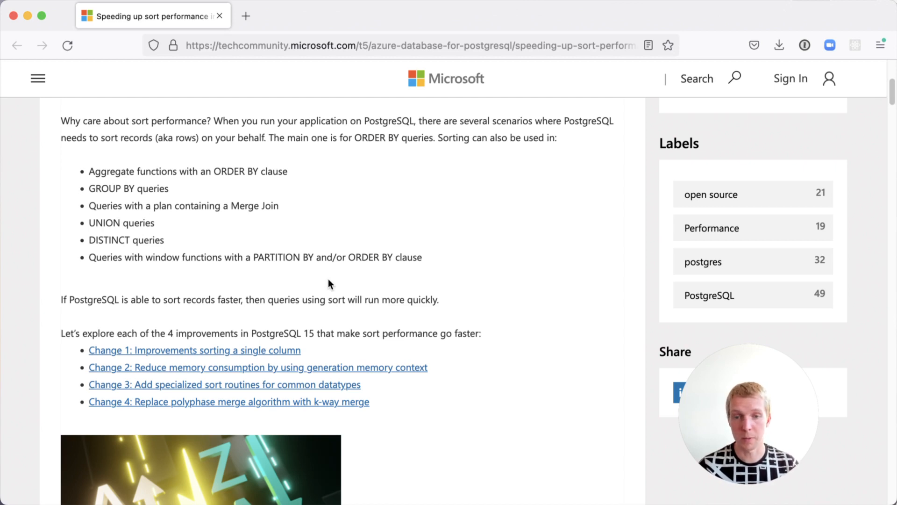
pyautogui.moveTo(518, 252)
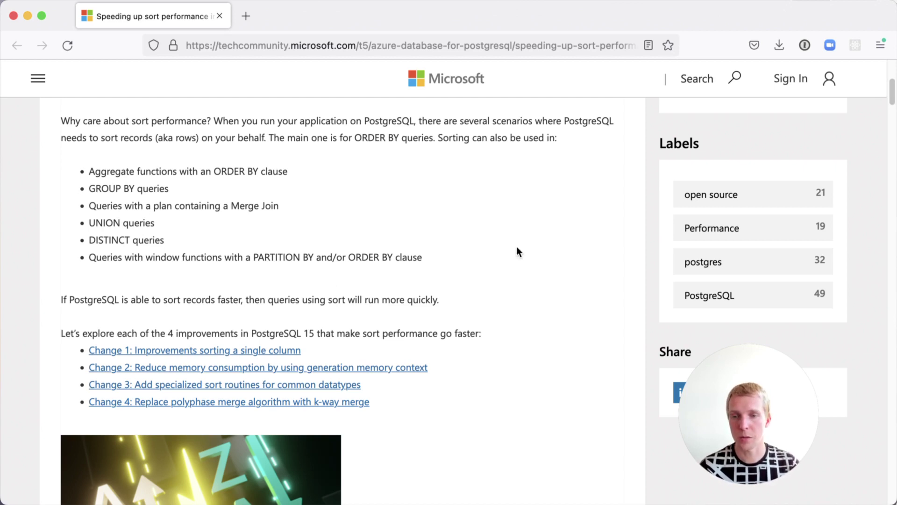
pyautogui.moveTo(461, 284)
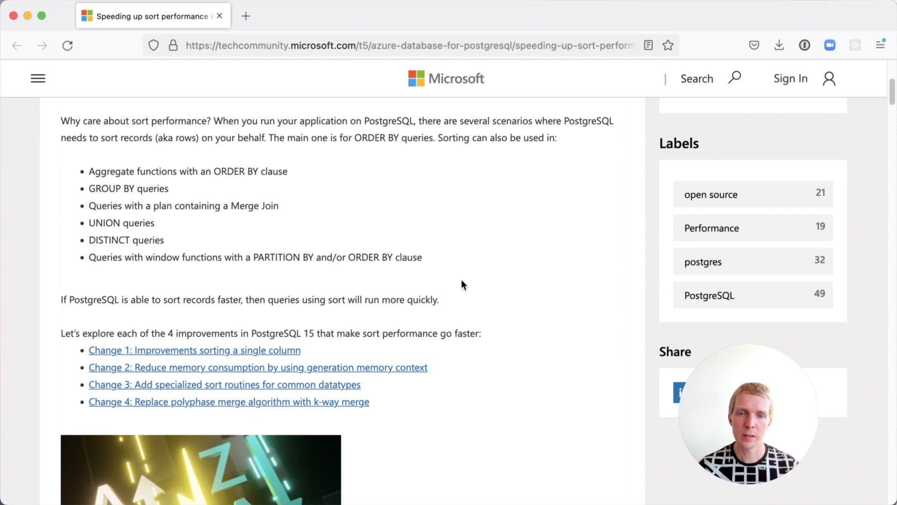
pyautogui.moveTo(469, 365)
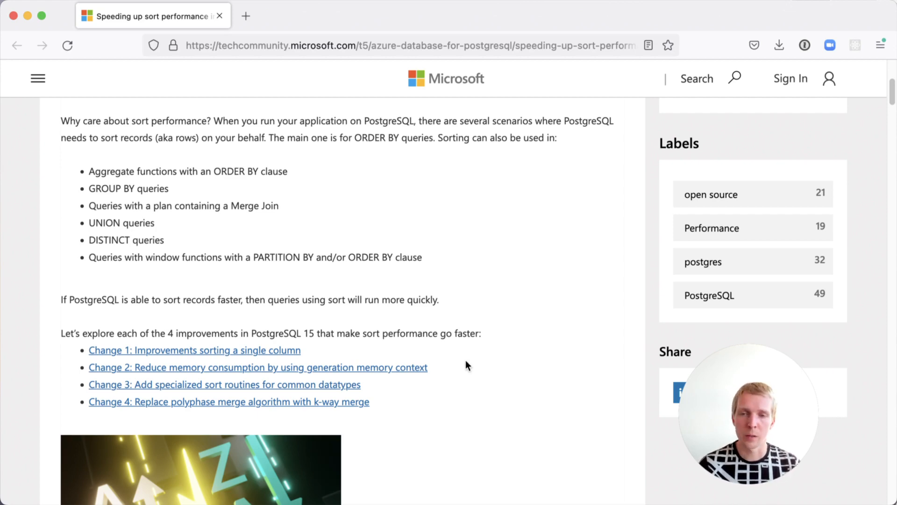
pyautogui.moveTo(461, 349)
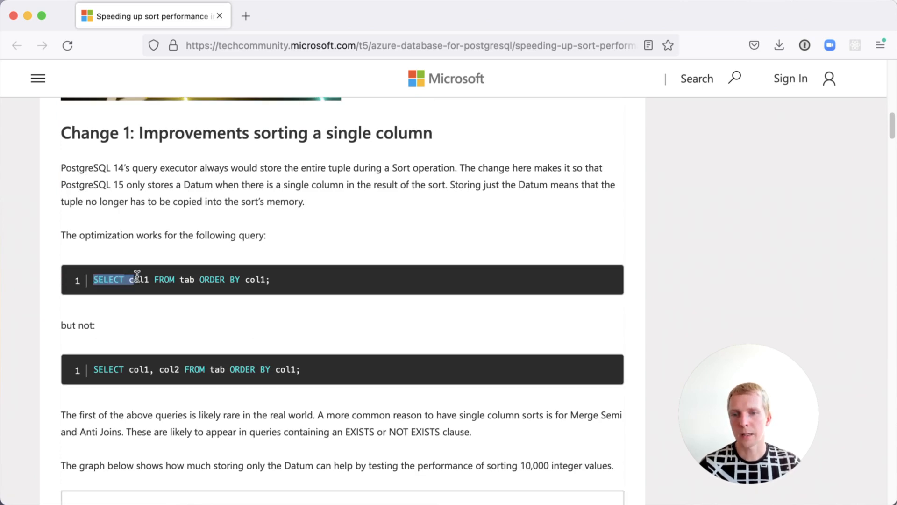
# - Read the Change 1 single-column sort queries, highlighting part of the example and the word EXISTS
pyautogui.click(279, 294)
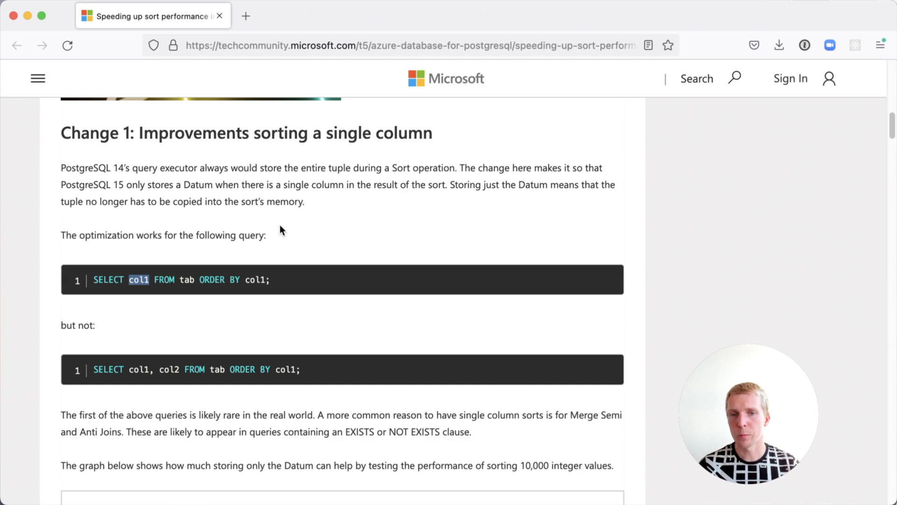
pyautogui.moveTo(199, 262)
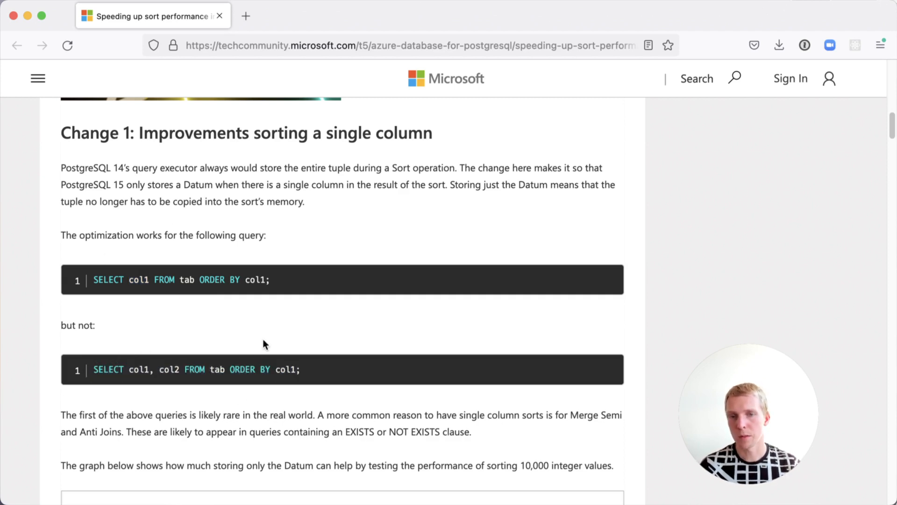
pyautogui.moveTo(256, 314)
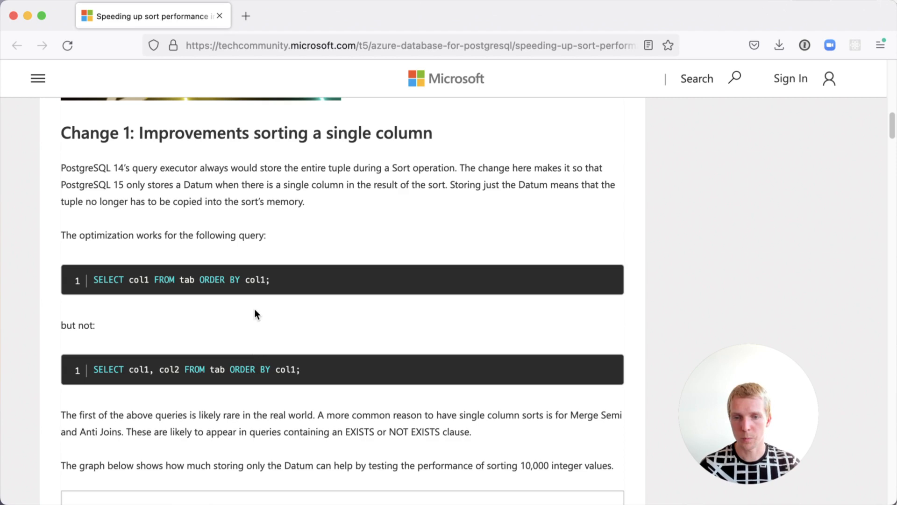
pyautogui.scroll(-3)
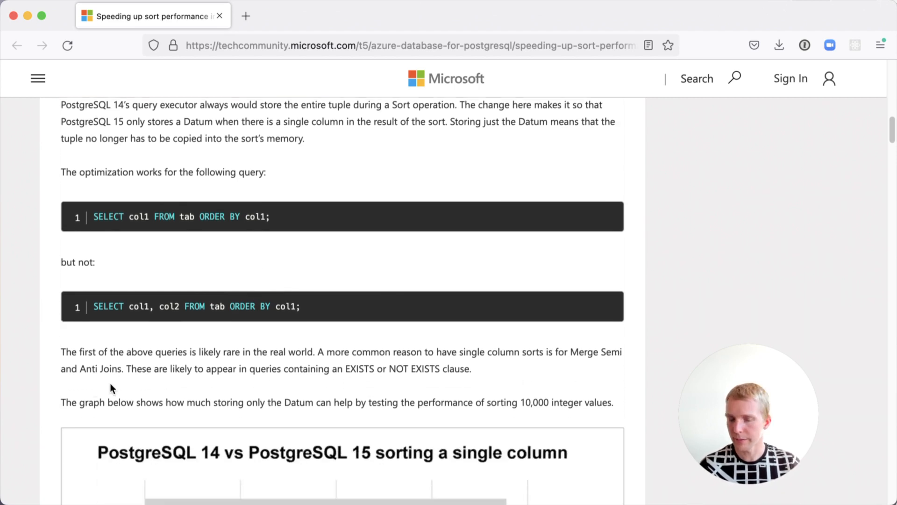
pyautogui.doubleClick(359, 369)
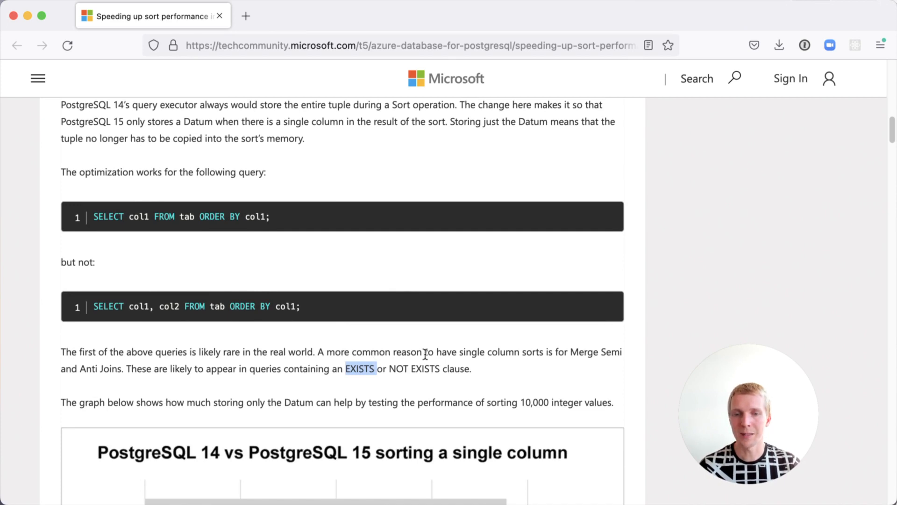
pyautogui.moveTo(468, 327)
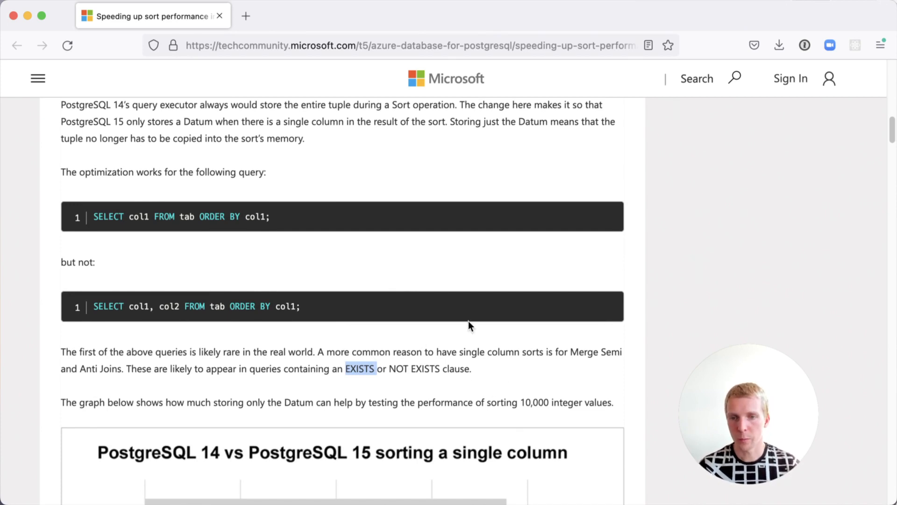
# - Scroll down to the Figure 1 chart showing PostgreSQL 15 sorting 26% faster than 14
pyautogui.scroll(-3)
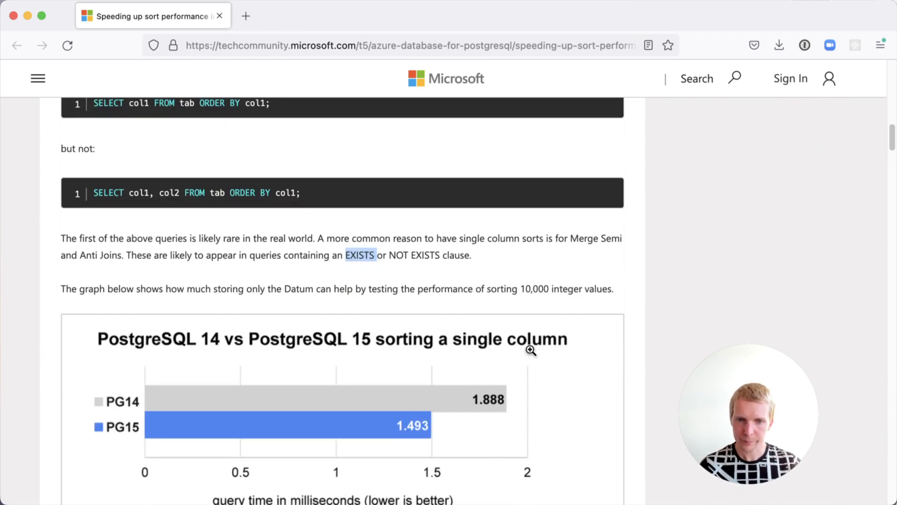
pyautogui.scroll(-3)
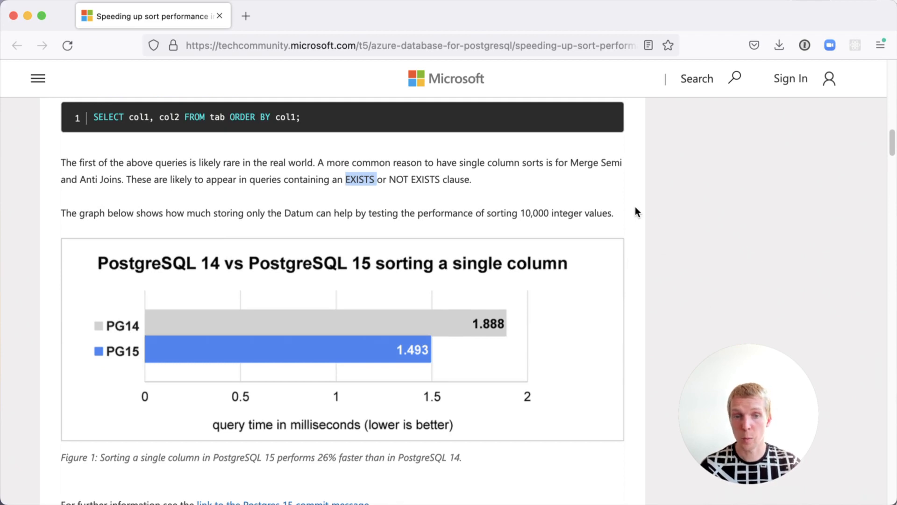
pyautogui.moveTo(596, 226)
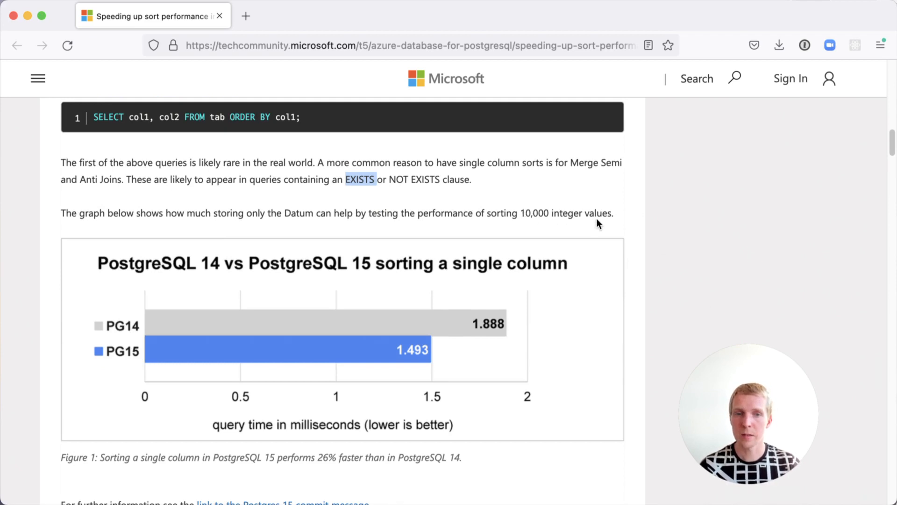
pyautogui.moveTo(578, 189)
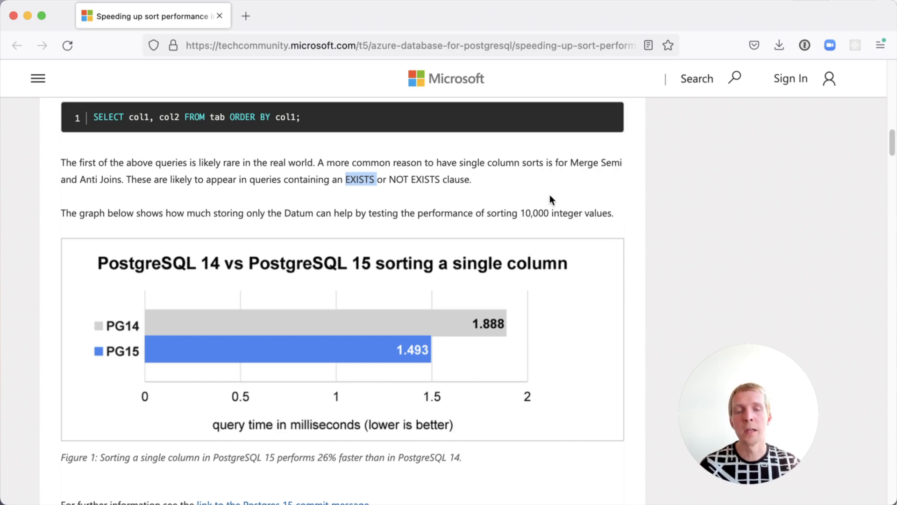
pyautogui.moveTo(565, 204)
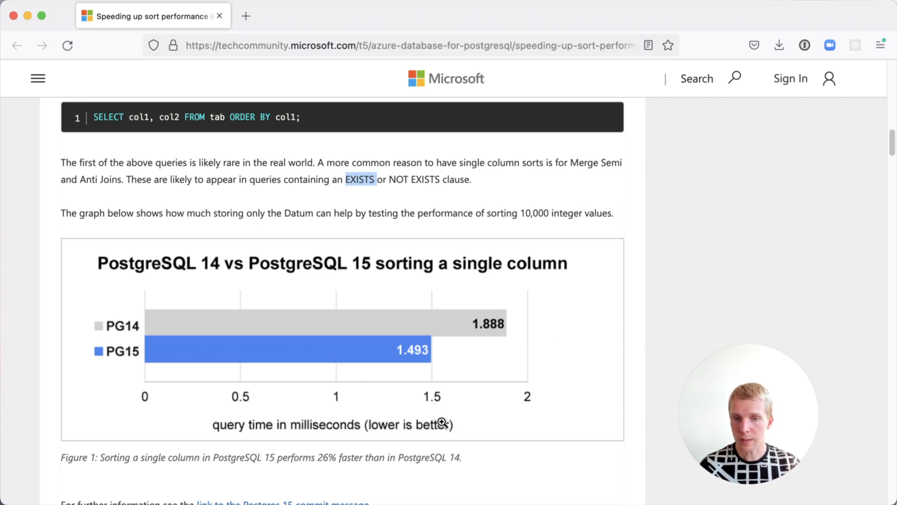
pyautogui.moveTo(488, 463)
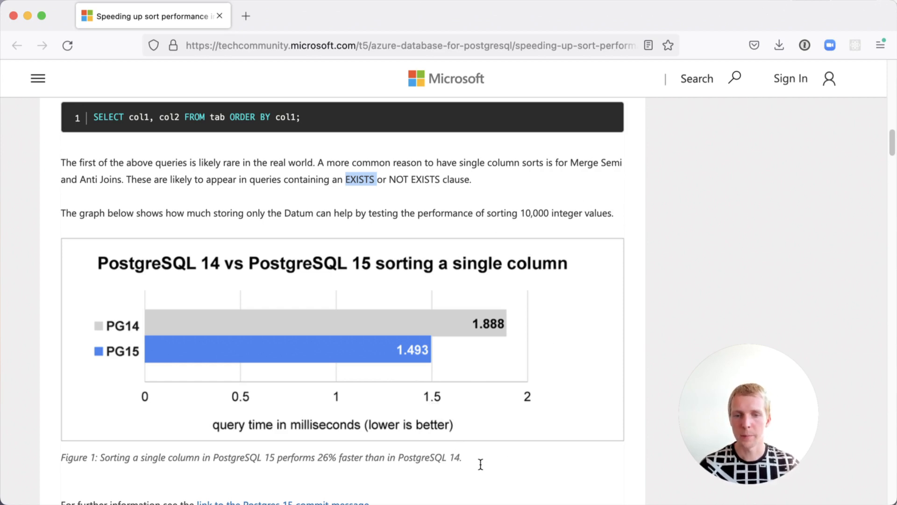
# - Read Change 2's aset versus generation allocator explanation, down to its properties and tuple-width notes
pyautogui.scroll(-3)
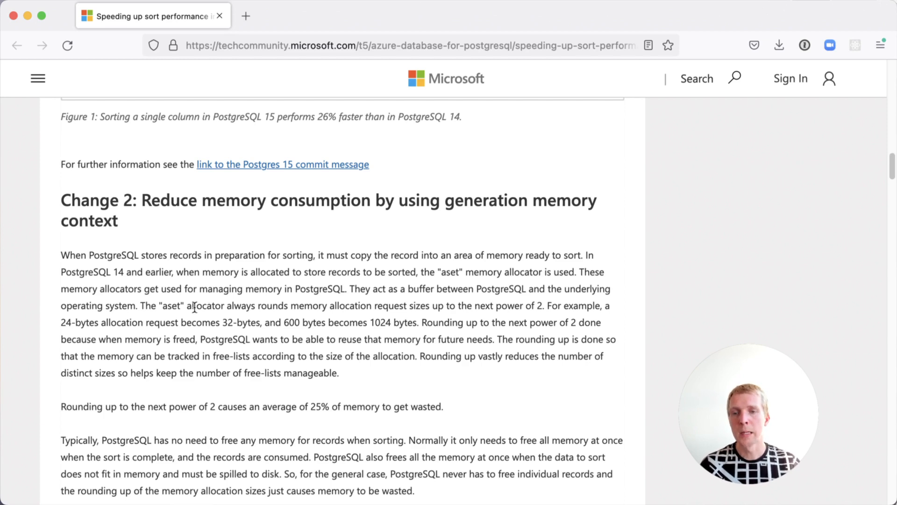
pyautogui.doubleClick(171, 306)
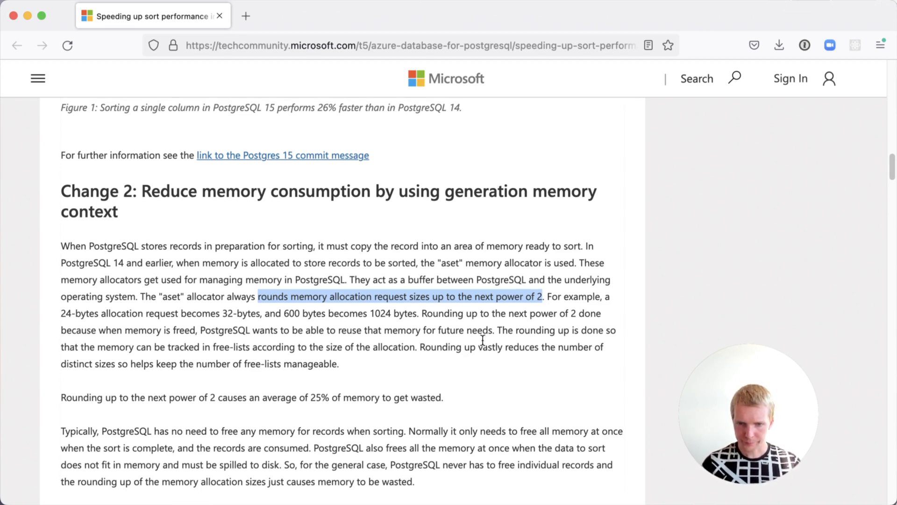
pyautogui.scroll(-3)
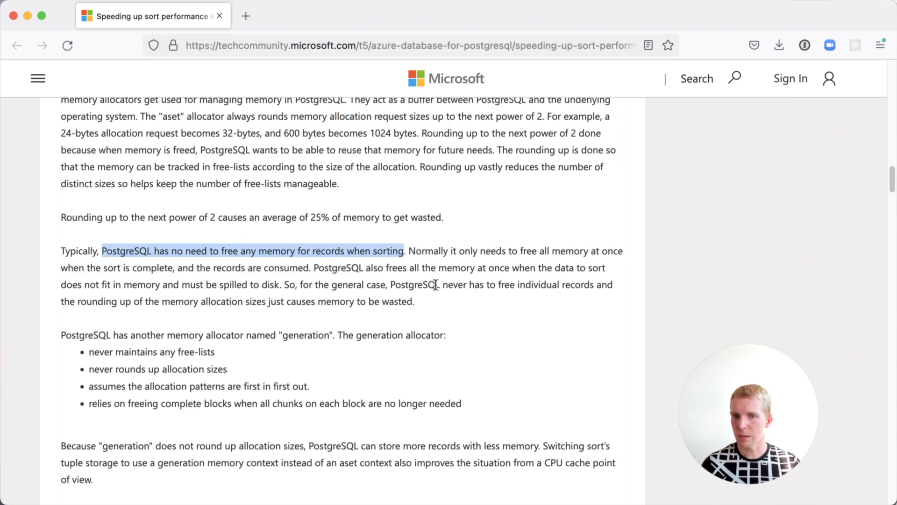
pyautogui.moveTo(476, 348)
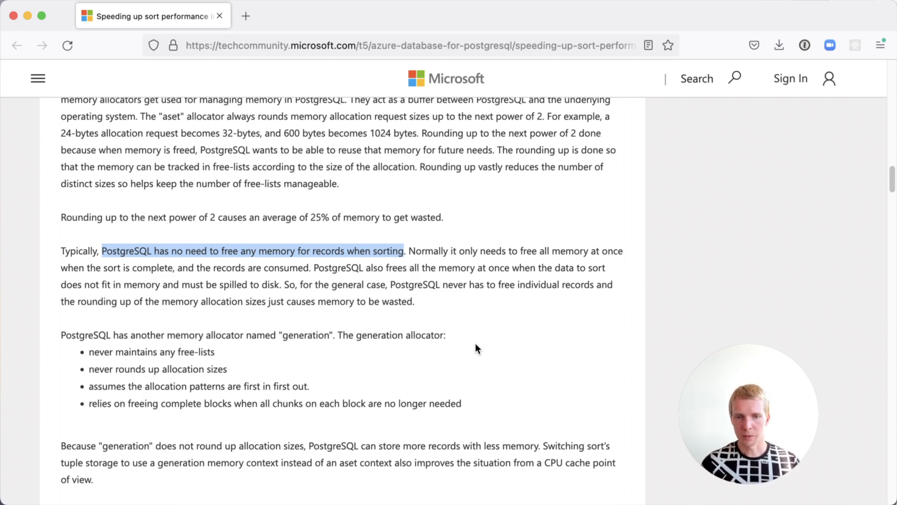
pyautogui.moveTo(336, 361)
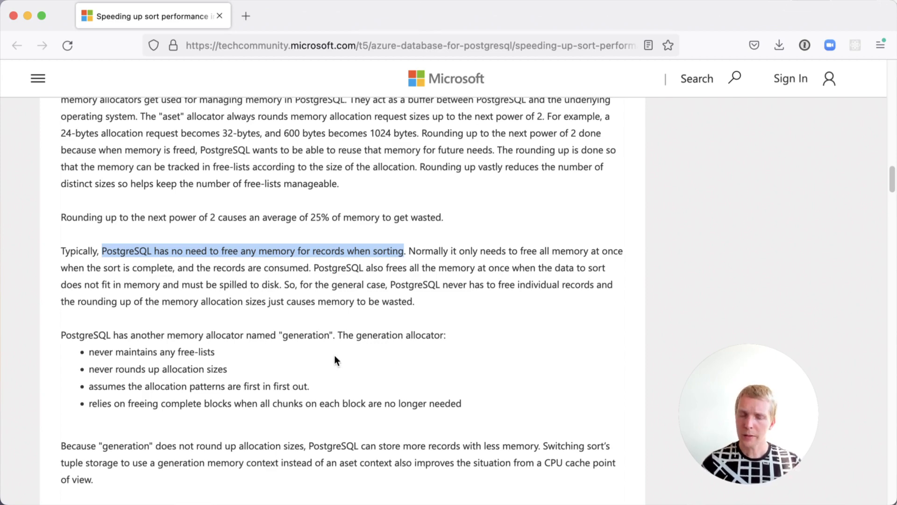
pyautogui.scroll(-3)
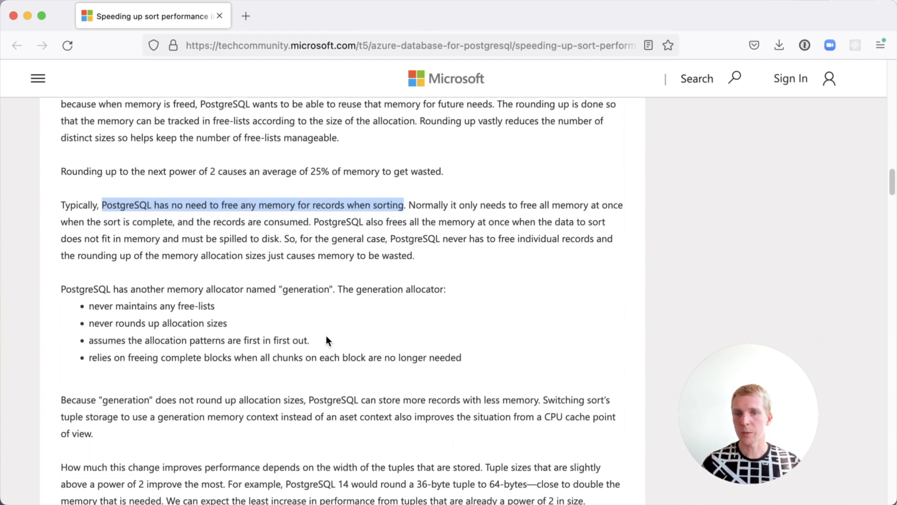
pyautogui.scroll(-3)
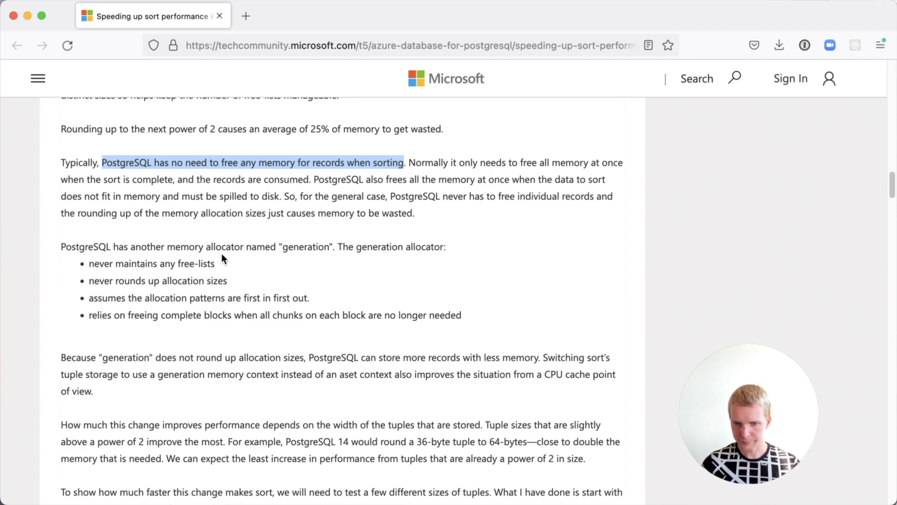
# - Scroll past Figure 2 to the 3%–44% results, bounded-sorts note and Change 3 heading
pyautogui.scroll(-3)
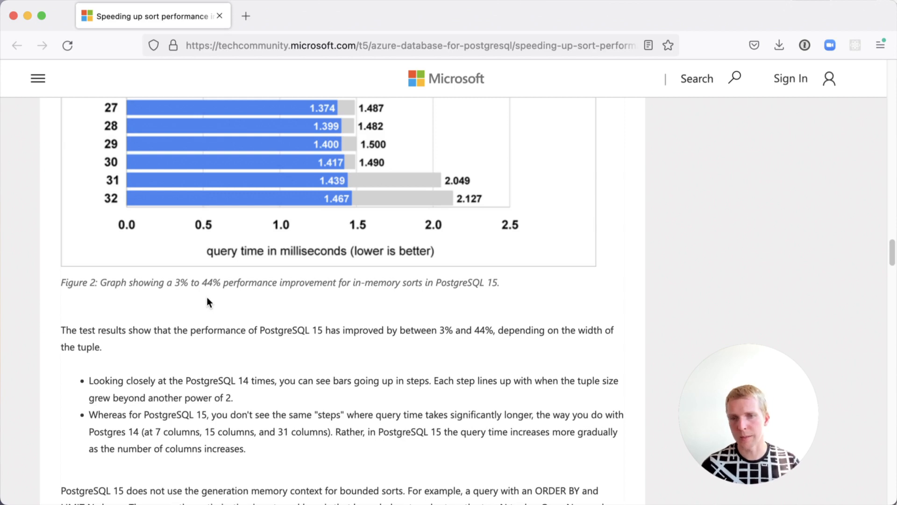
pyautogui.scroll(-3)
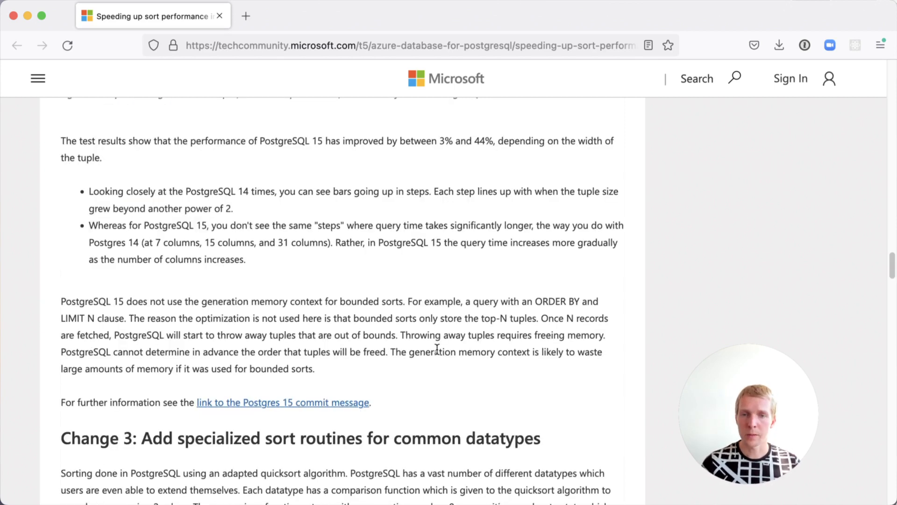
pyautogui.moveTo(340, 302)
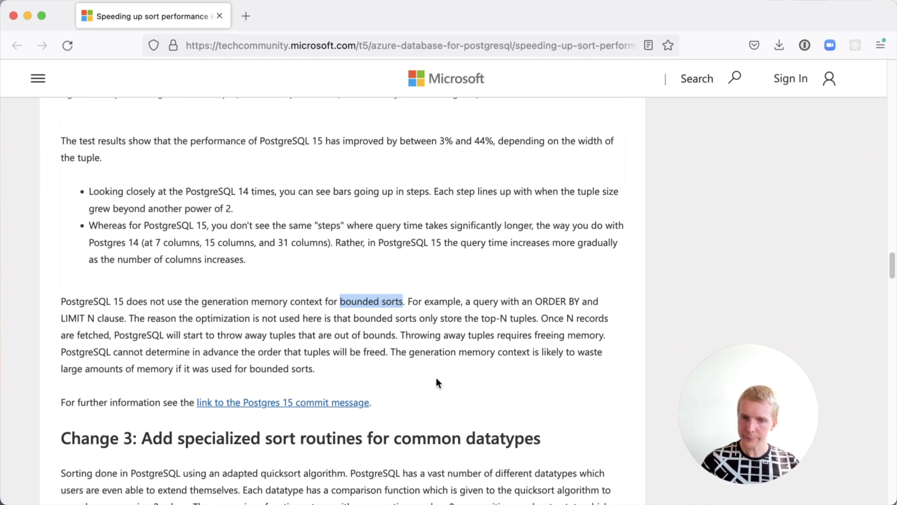
# - Read Change 3's comparison-overhead text, selecting a line, down to the debug1 and explain-analyze examples
pyautogui.scroll(-3)
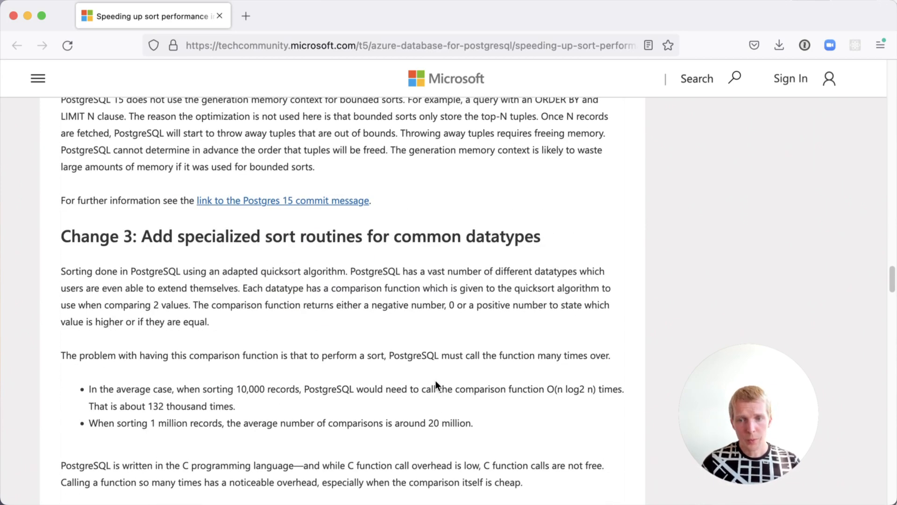
pyautogui.moveTo(393, 355)
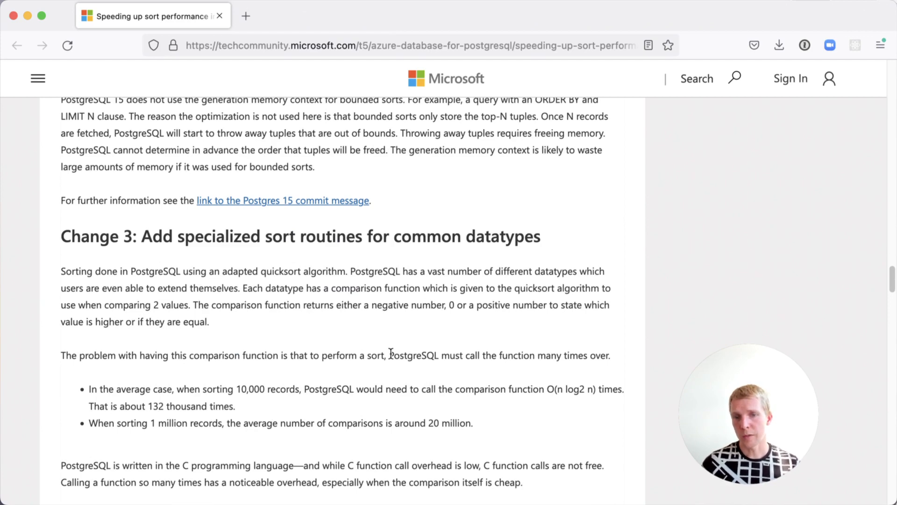
pyautogui.scroll(-3)
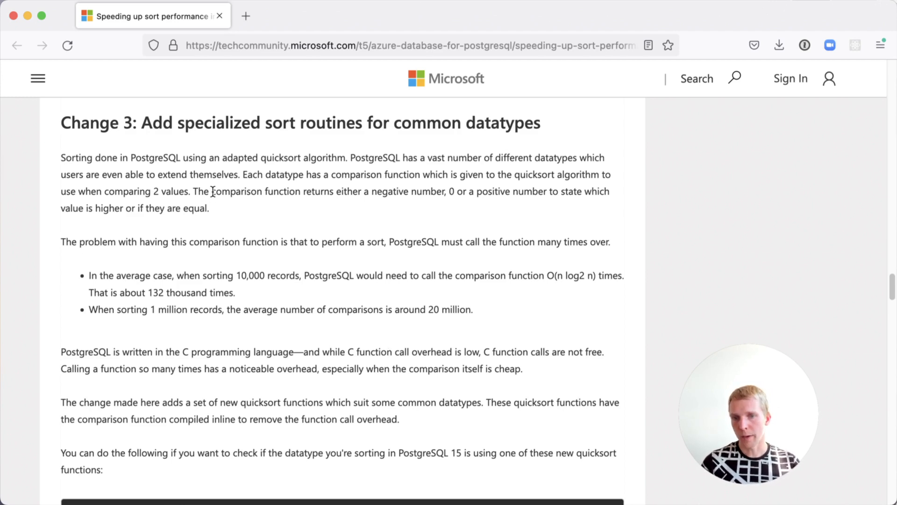
pyautogui.moveTo(212, 191); pyautogui.dragTo(300, 191)
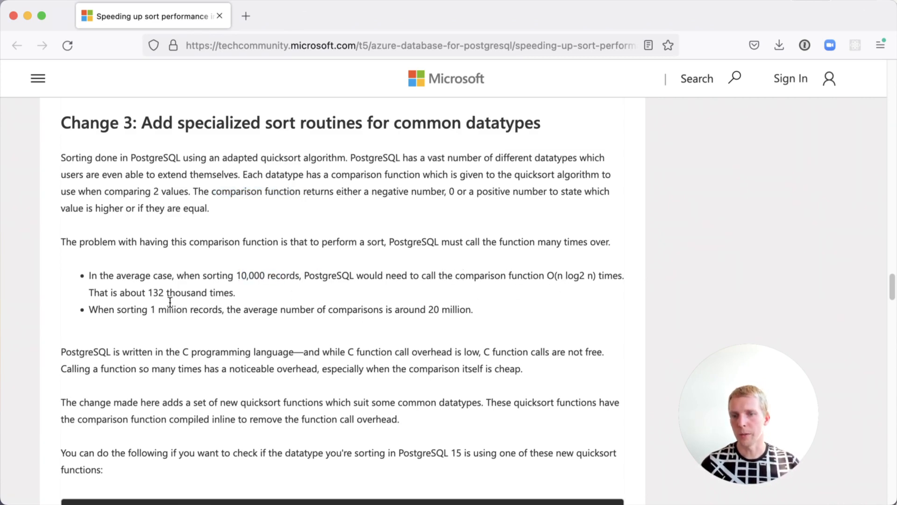
pyautogui.moveTo(280, 343)
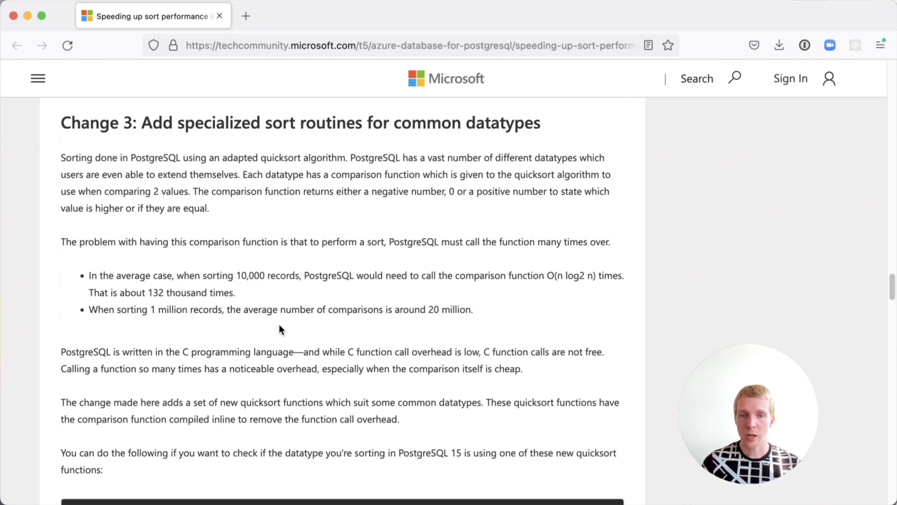
pyautogui.scroll(-3)
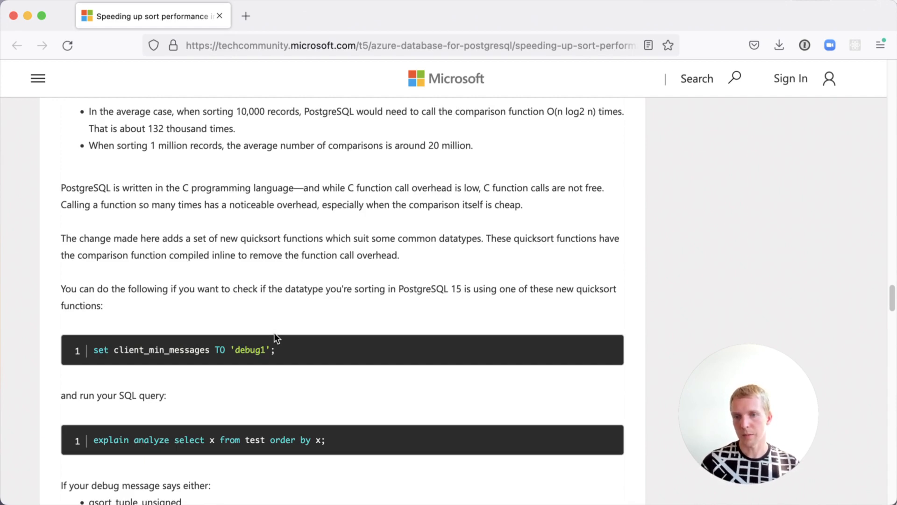
# - Highlight 'timestamps' in the quicksort specializations paragraph and reach Figure 3's 4%–6% chart
pyautogui.scroll(-3)
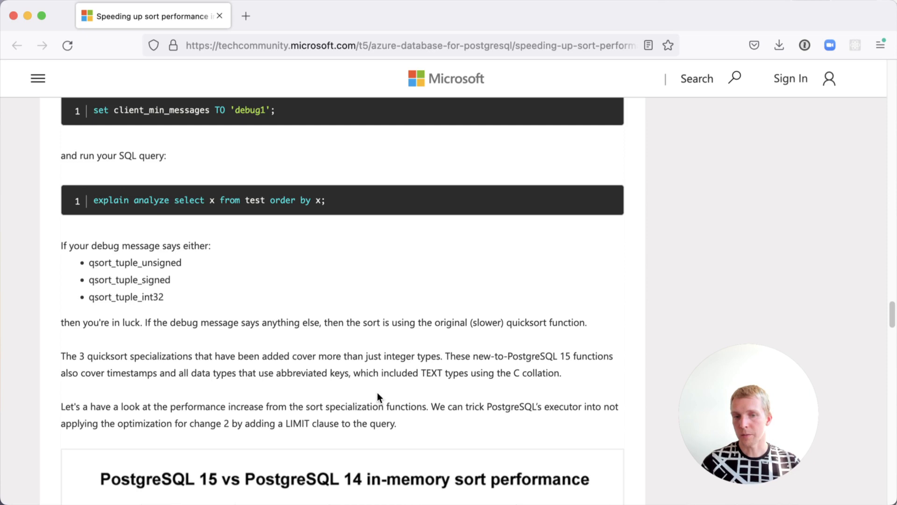
pyautogui.moveTo(131, 373)
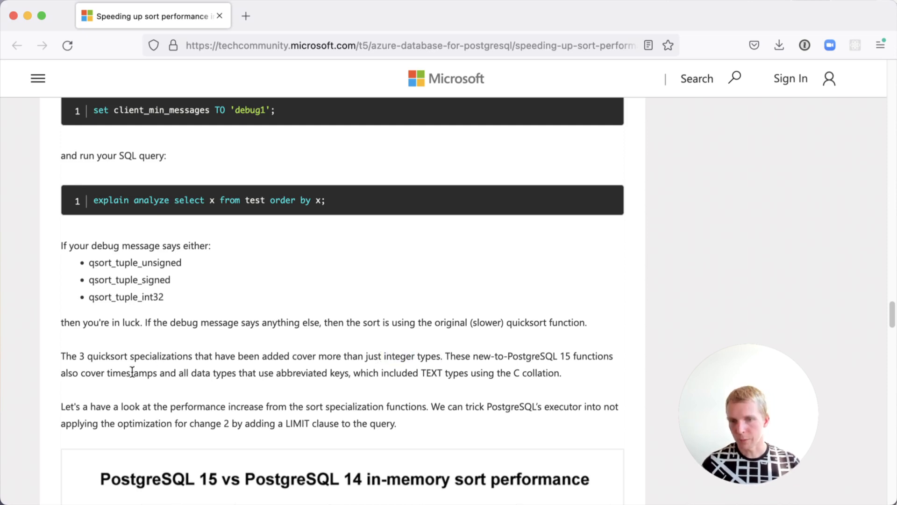
pyautogui.doubleClick(131, 373)
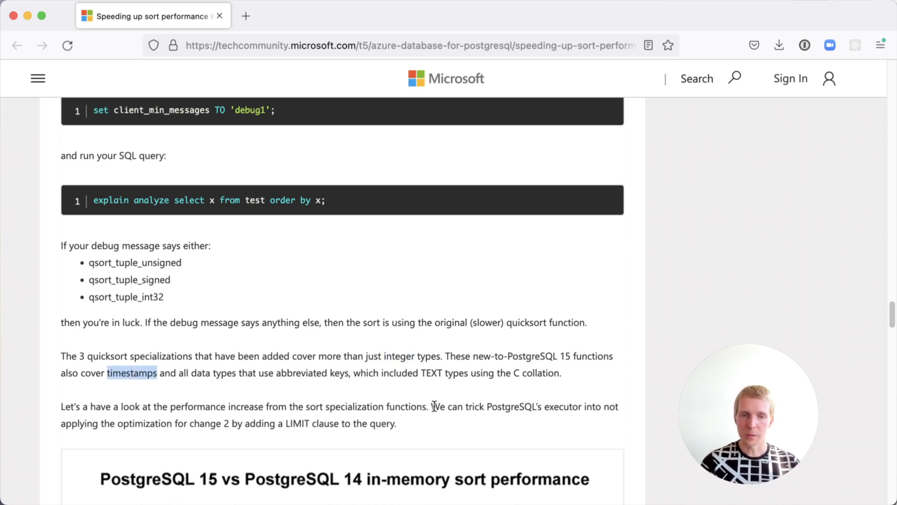
pyautogui.scroll(-3)
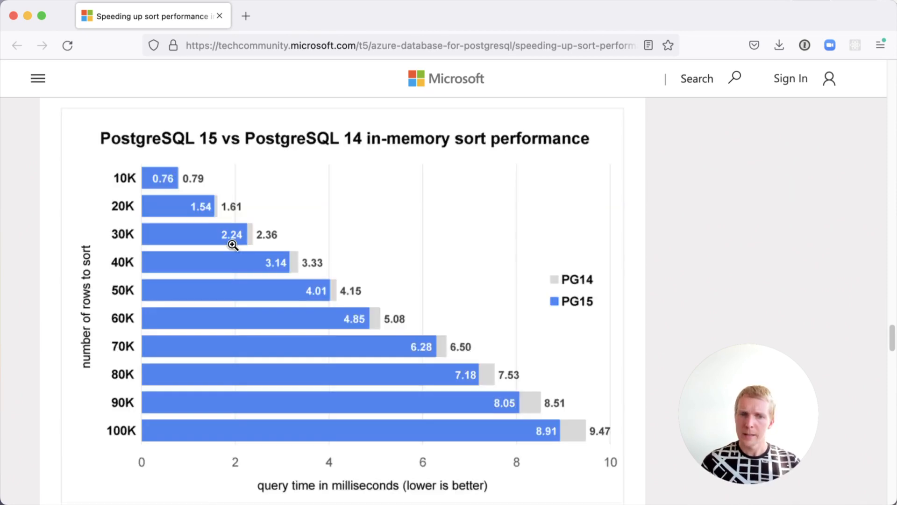
pyautogui.scroll(-3)
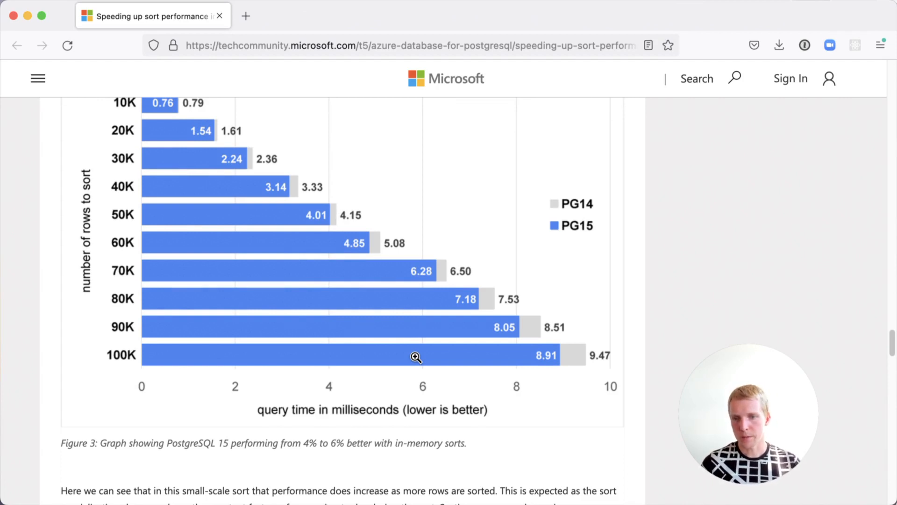
# - Read past Change 4's 10GB, 43%-faster sort chart to 'Why not try PostgreSQL 15 today'
pyautogui.scroll(-3)
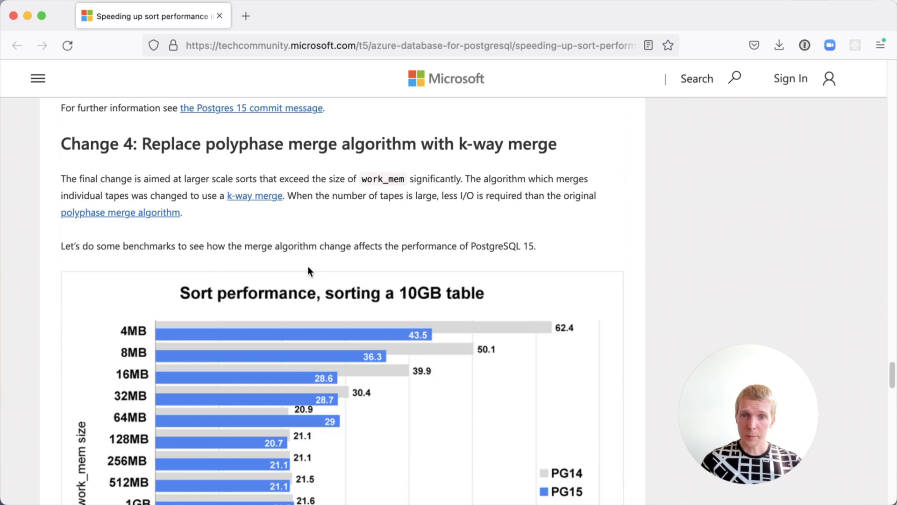
pyautogui.moveTo(269, 252)
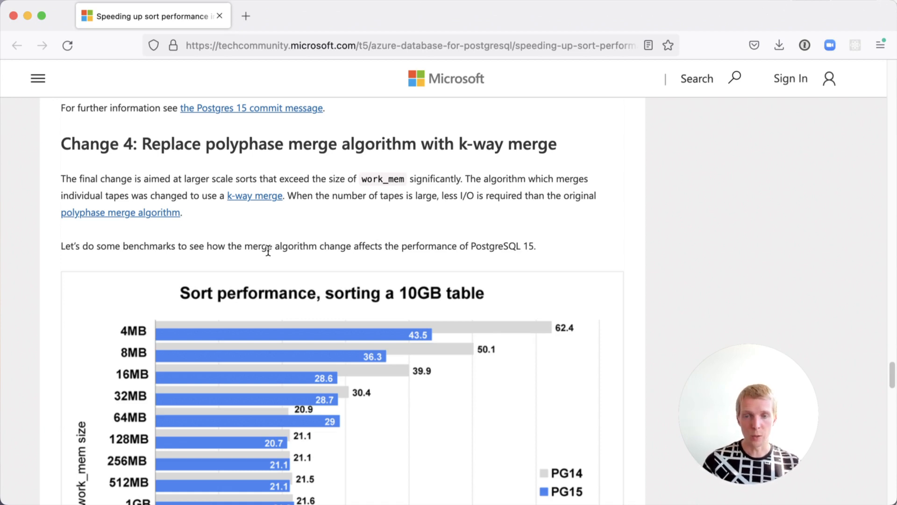
pyautogui.scroll(-3)
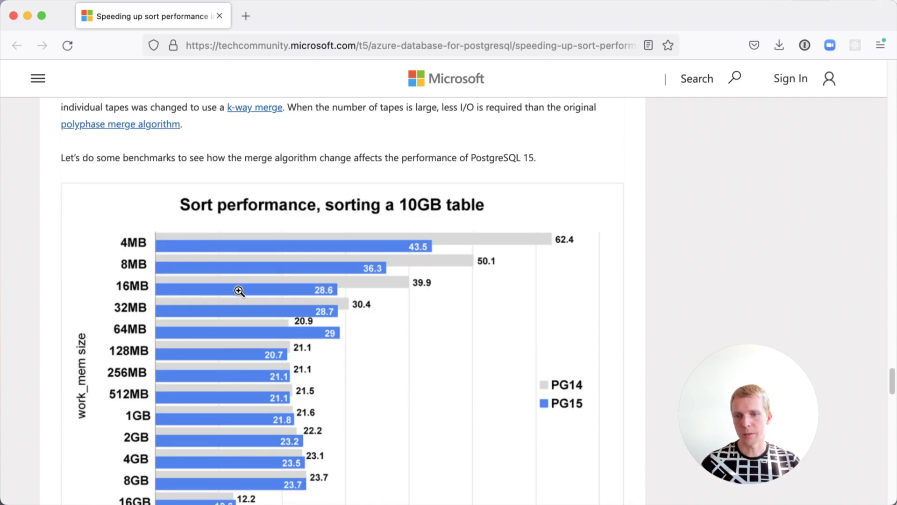
pyautogui.moveTo(281, 252)
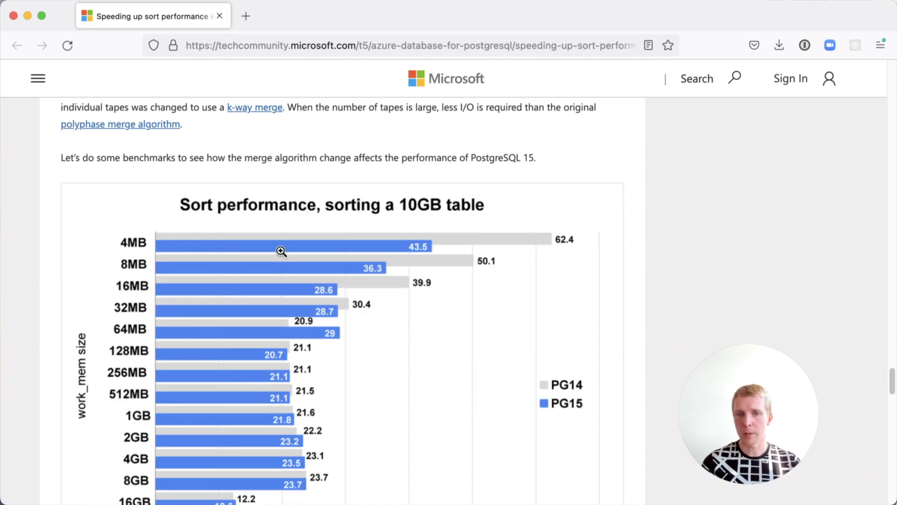
pyautogui.moveTo(603, 299)
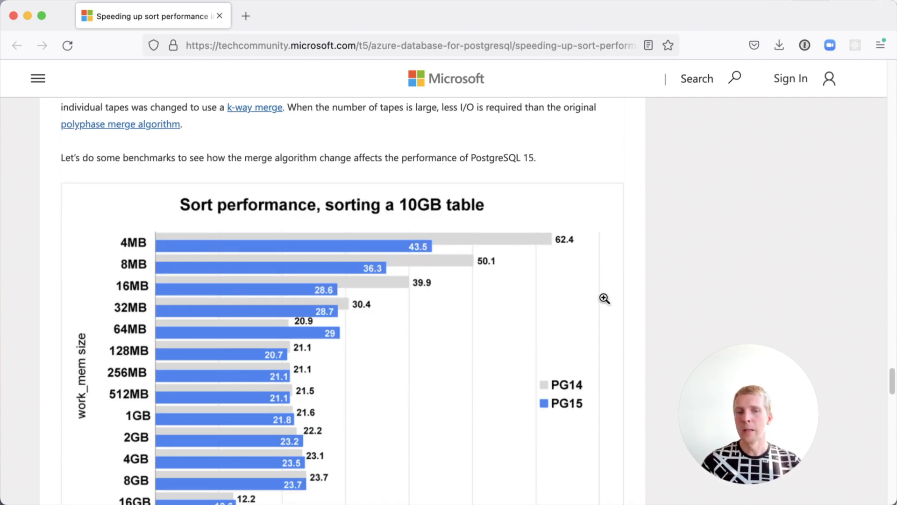
pyautogui.moveTo(564, 280)
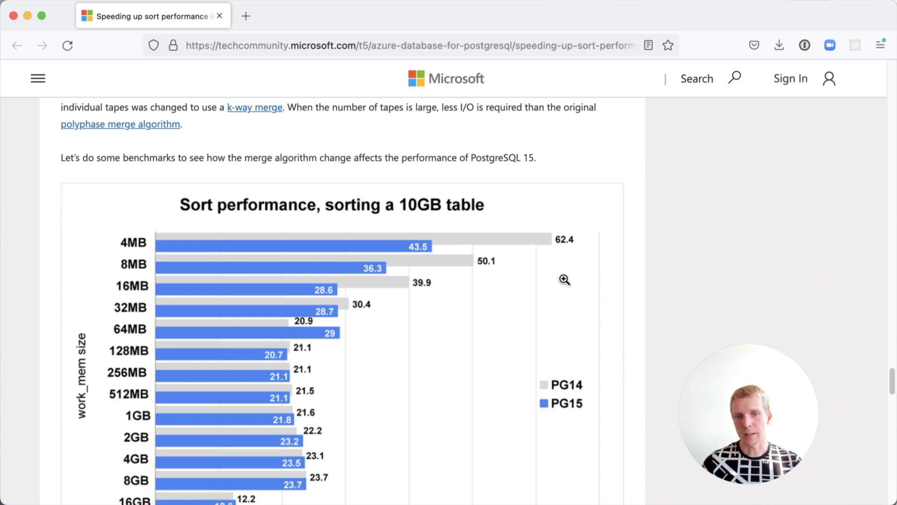
pyautogui.scroll(-3)
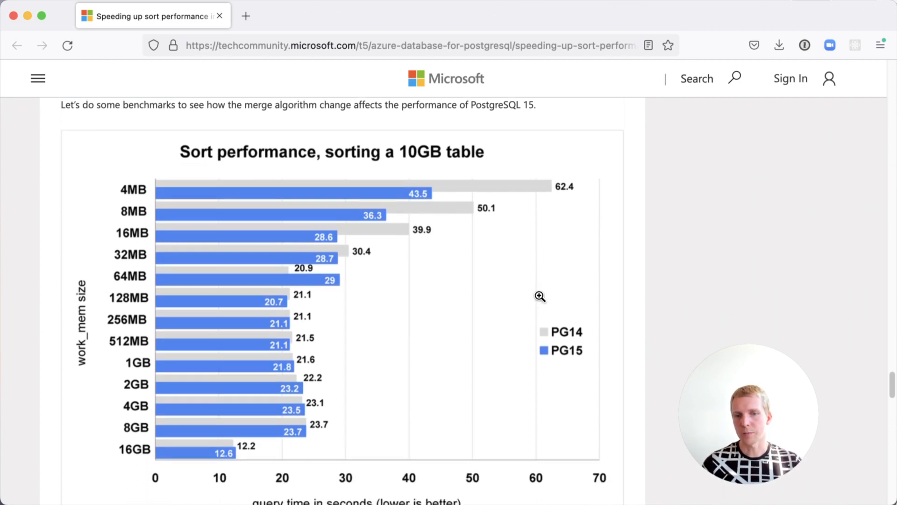
pyautogui.scroll(-3)
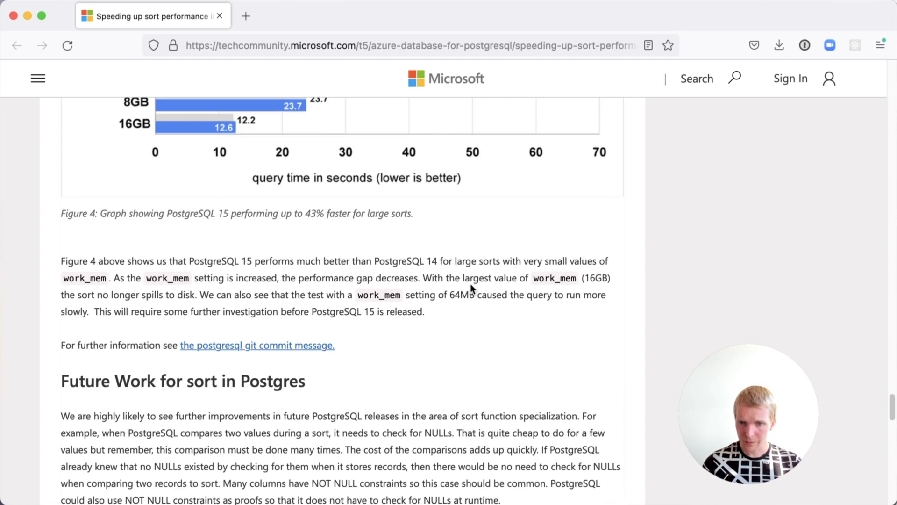
pyautogui.scroll(-3)
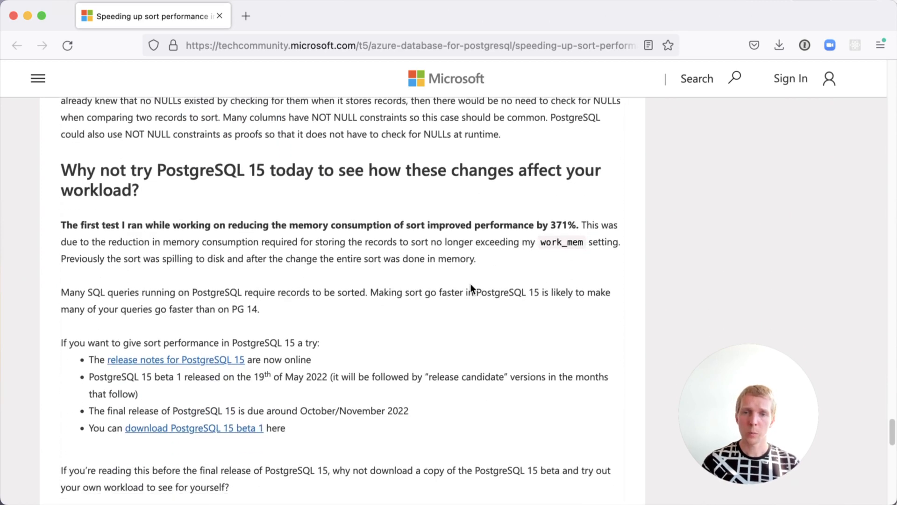